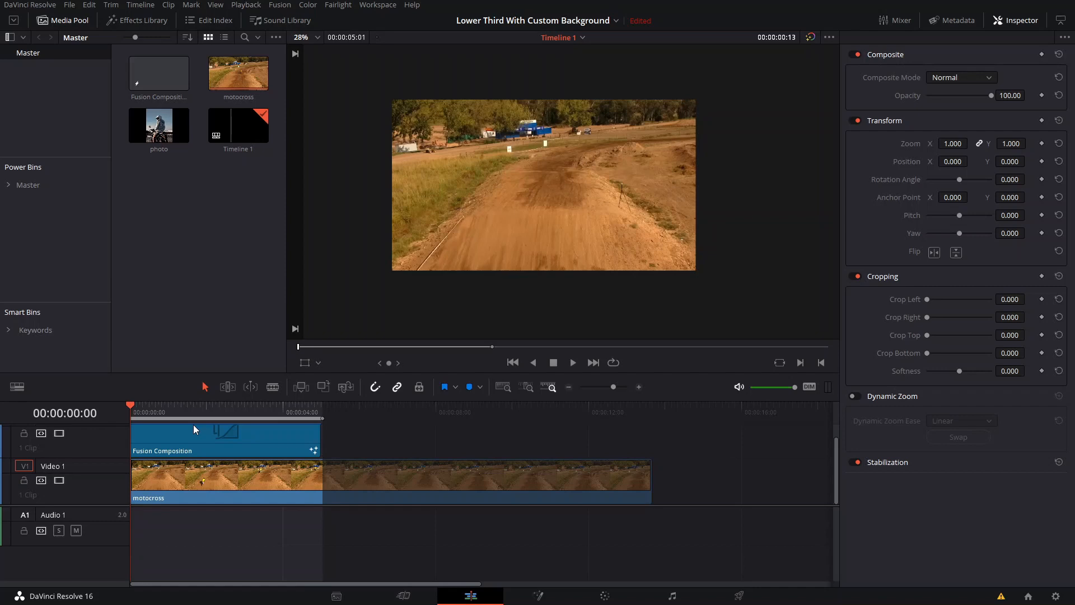
{"action": "mouse_move", "coordinate": [176, 413]}
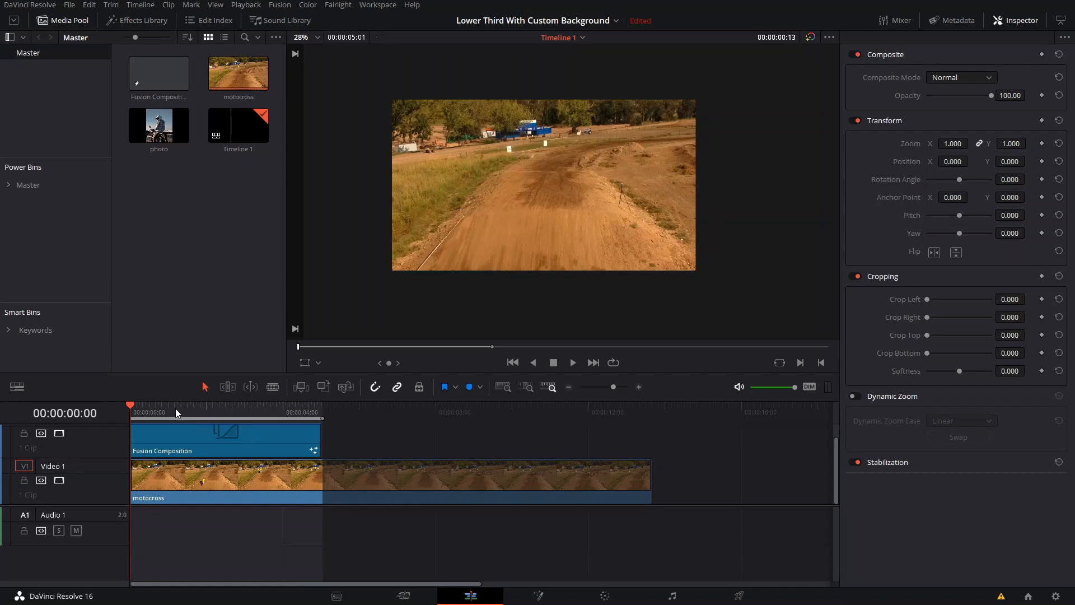
Step: Play the FREEBIE WEDNESDAY lower third over the motocross clip from near the timeline start
{"action": "left_click", "coordinate": [159, 412]}
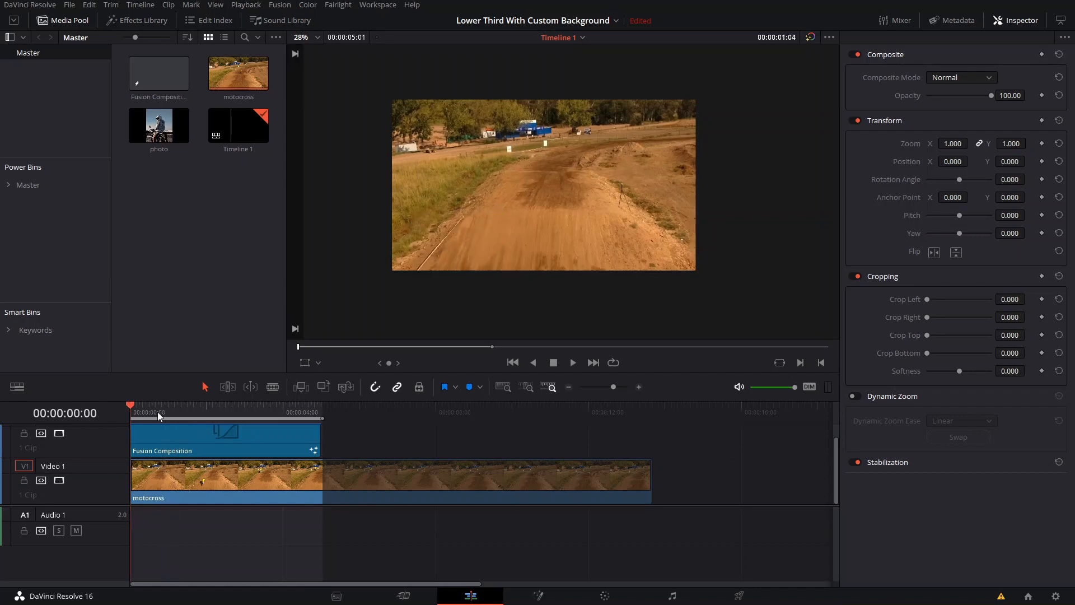
{"action": "left_click", "coordinate": [204, 405]}
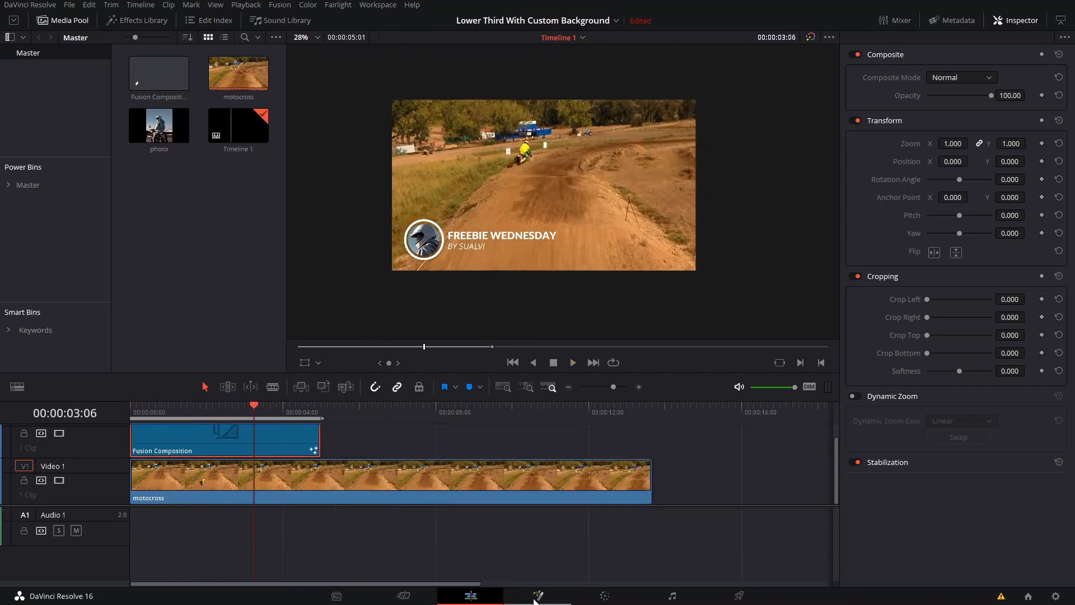
Step: Open the composition in Fusion and inspect the Background2 node's colour settings
{"action": "left_click", "coordinate": [537, 595]}
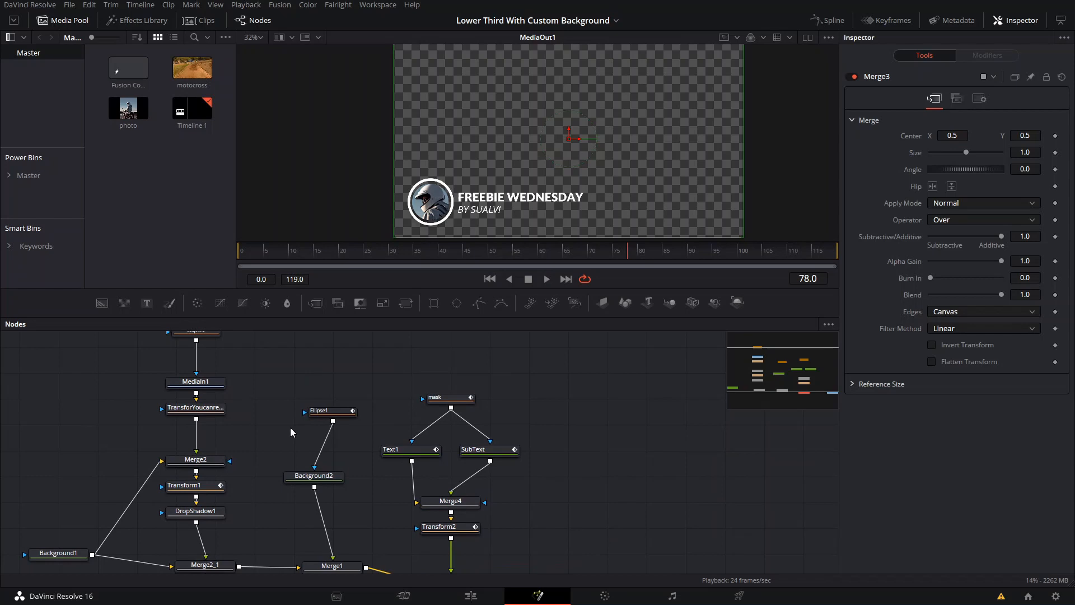
{"action": "mouse_move", "coordinate": [565, 207]}
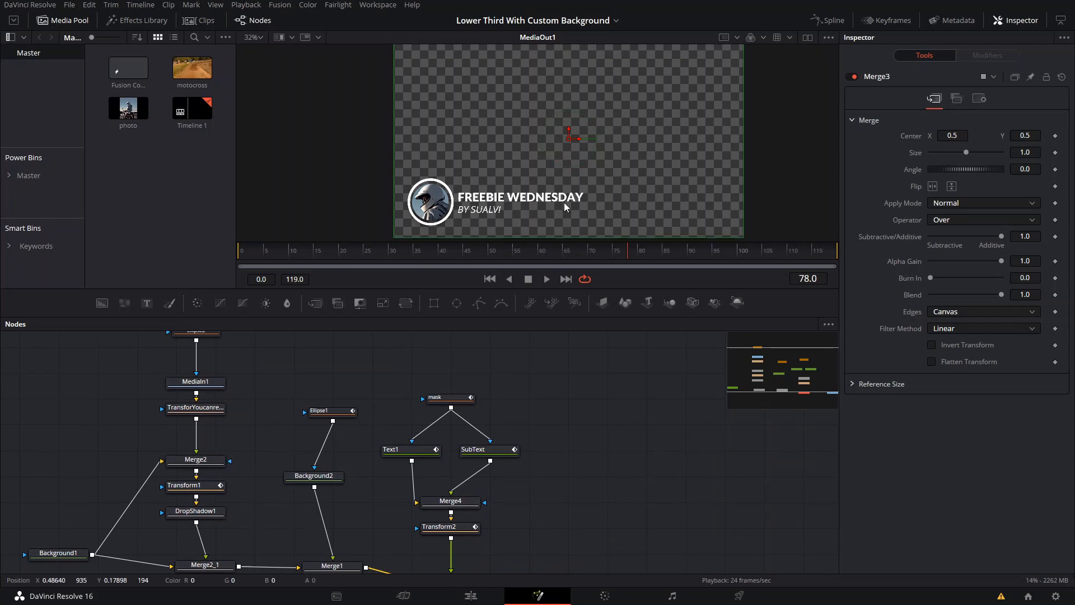
{"action": "left_click", "coordinate": [195, 407]}
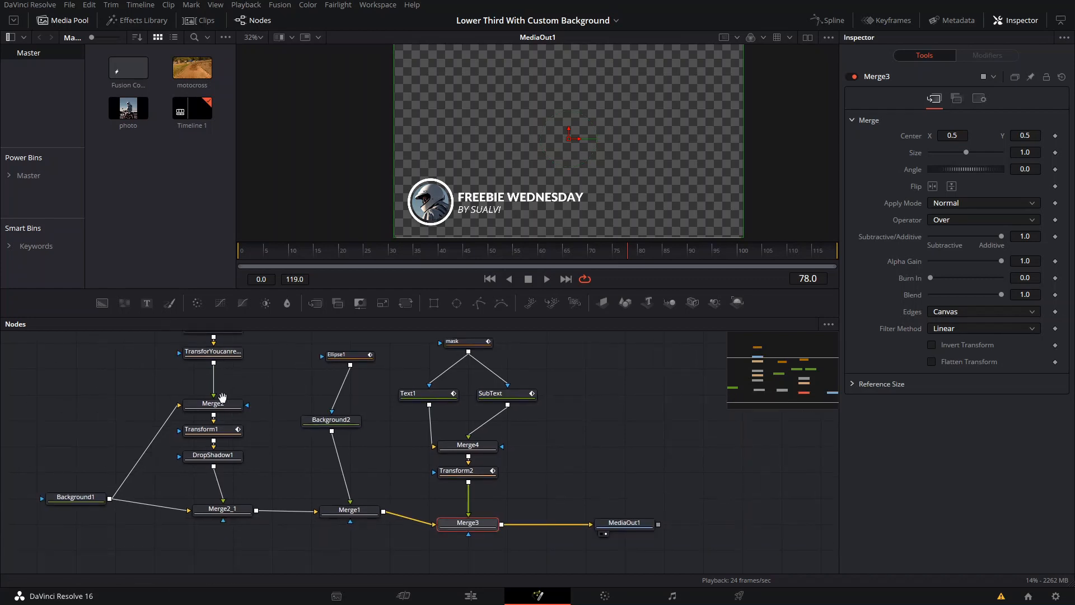
{"action": "mouse_move", "coordinate": [254, 379]}
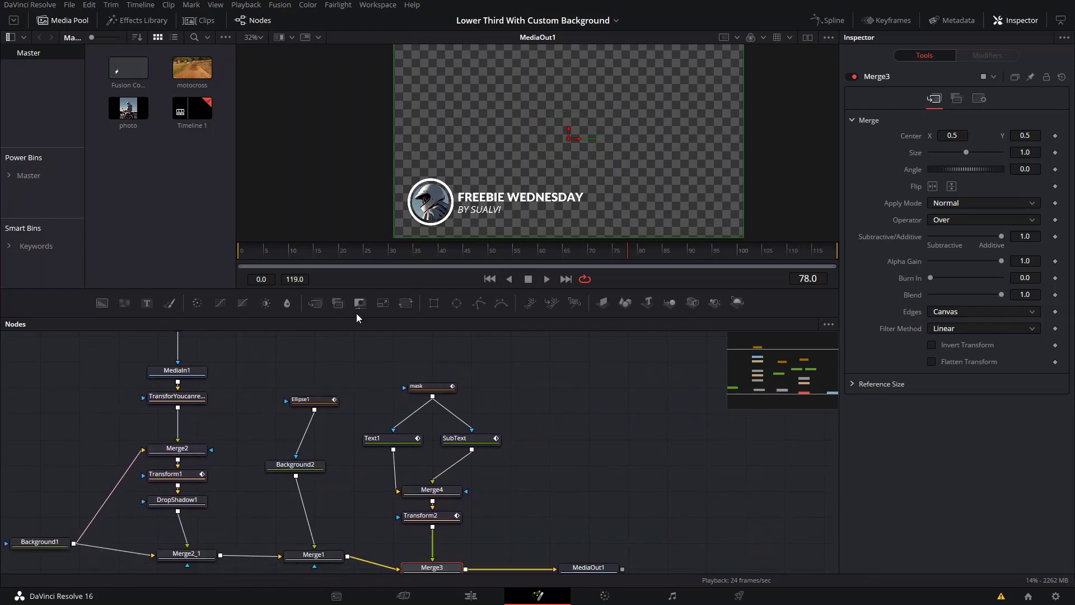
{"action": "left_click", "coordinate": [295, 464]}
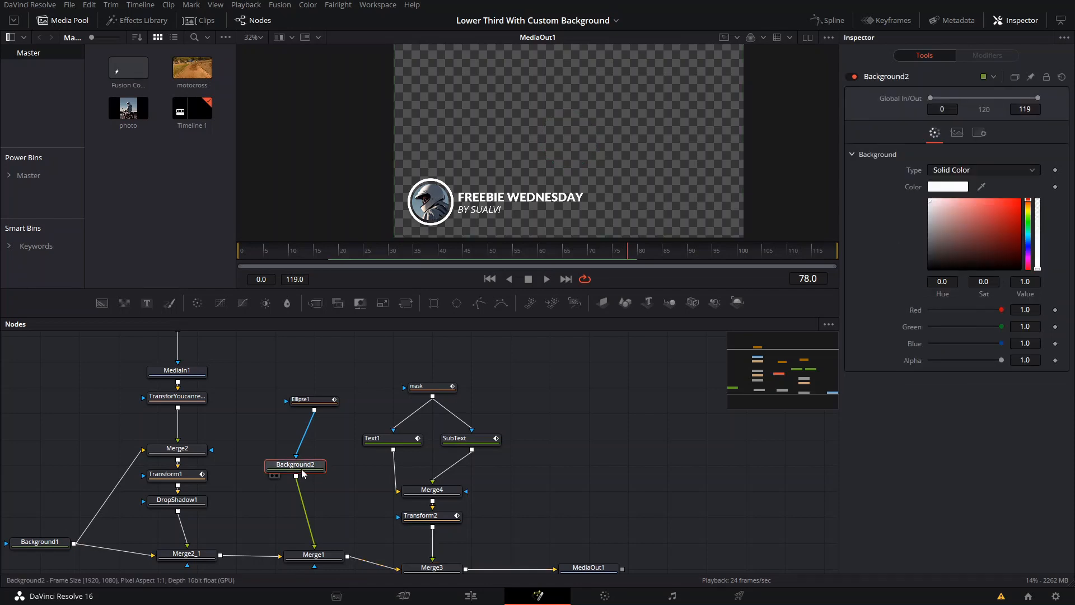
Step: Review the Text1 FREEBIE WEDNESDAY and SubText BY SUALVI nodes, including SubText's Layout tab
{"action": "left_click", "coordinate": [392, 437]}
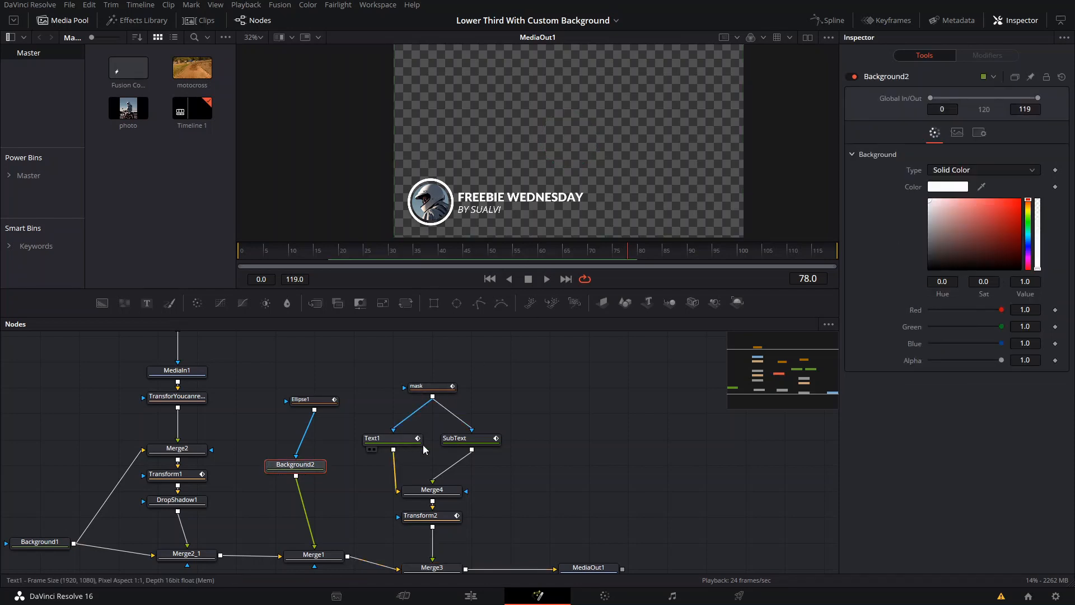
{"action": "left_click", "coordinate": [392, 438]}
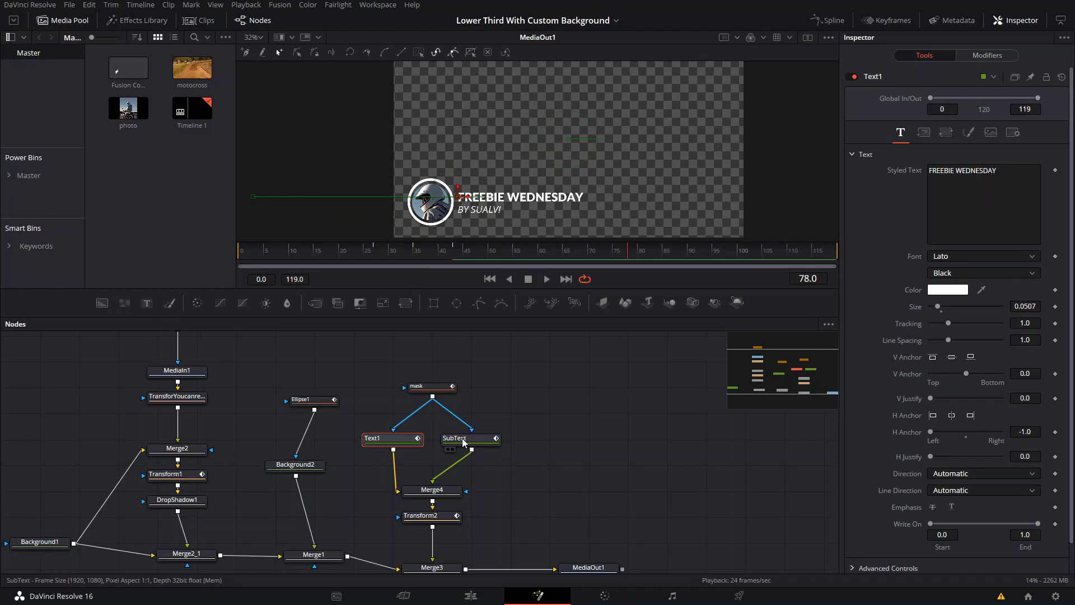
{"action": "left_click", "coordinate": [470, 437]}
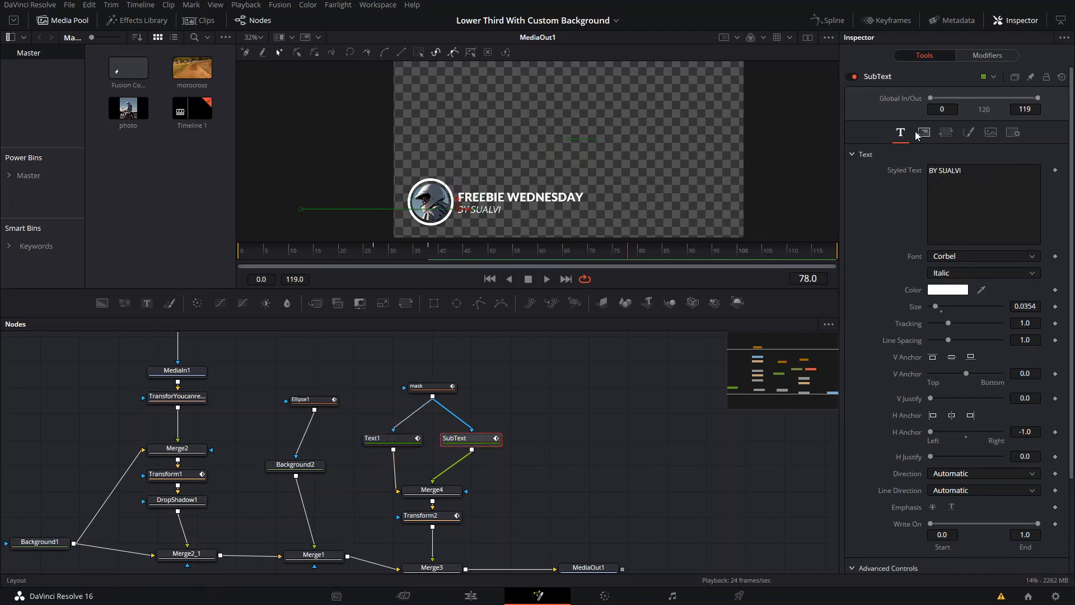
{"action": "mouse_move", "coordinate": [922, 132]}
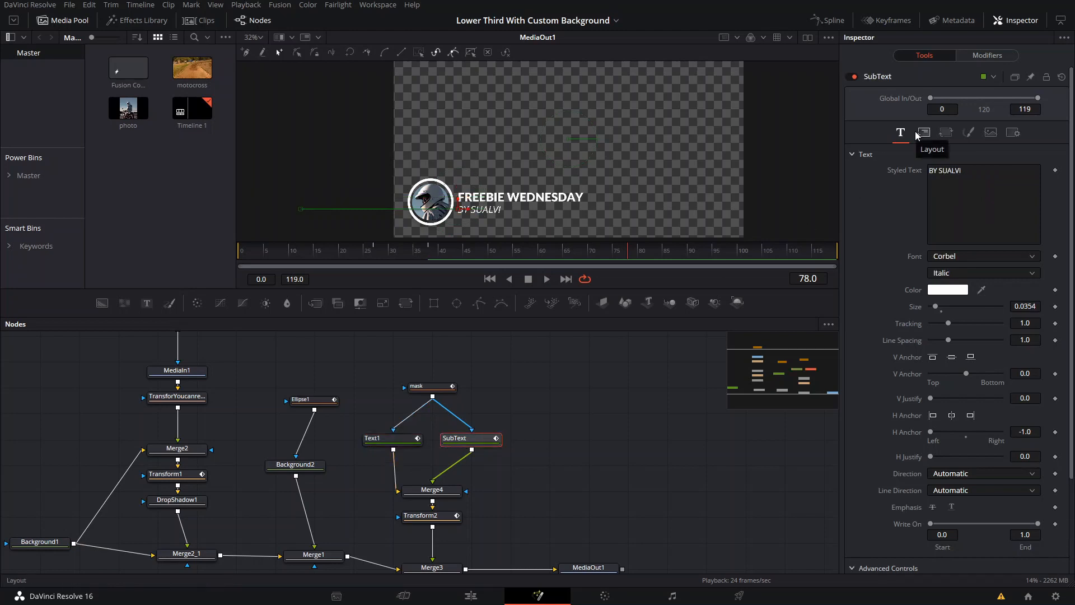
{"action": "left_click", "coordinate": [922, 132]}
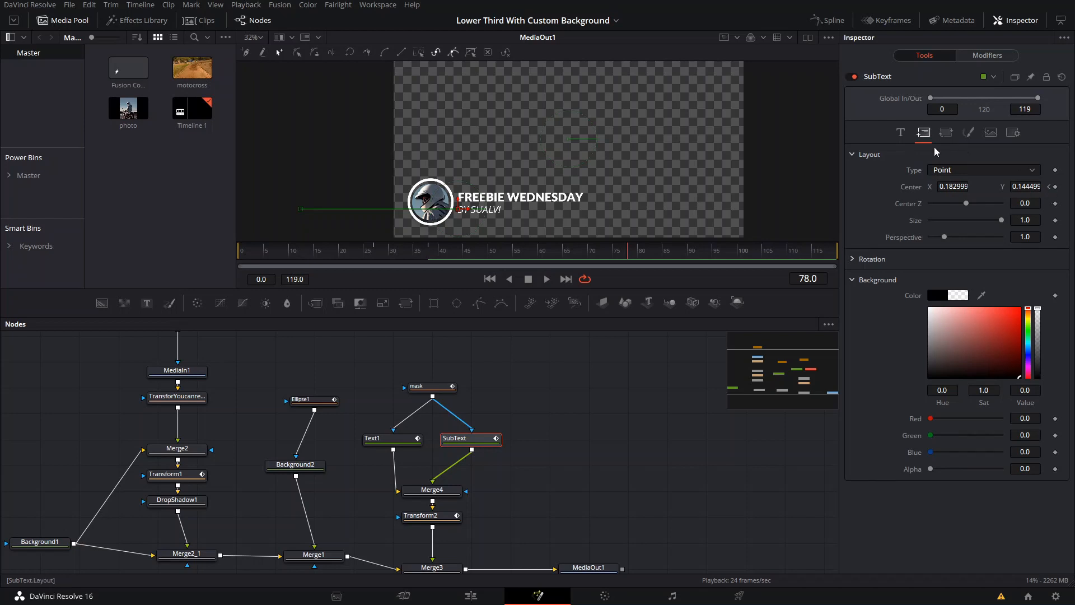
{"action": "left_click", "coordinate": [900, 132]}
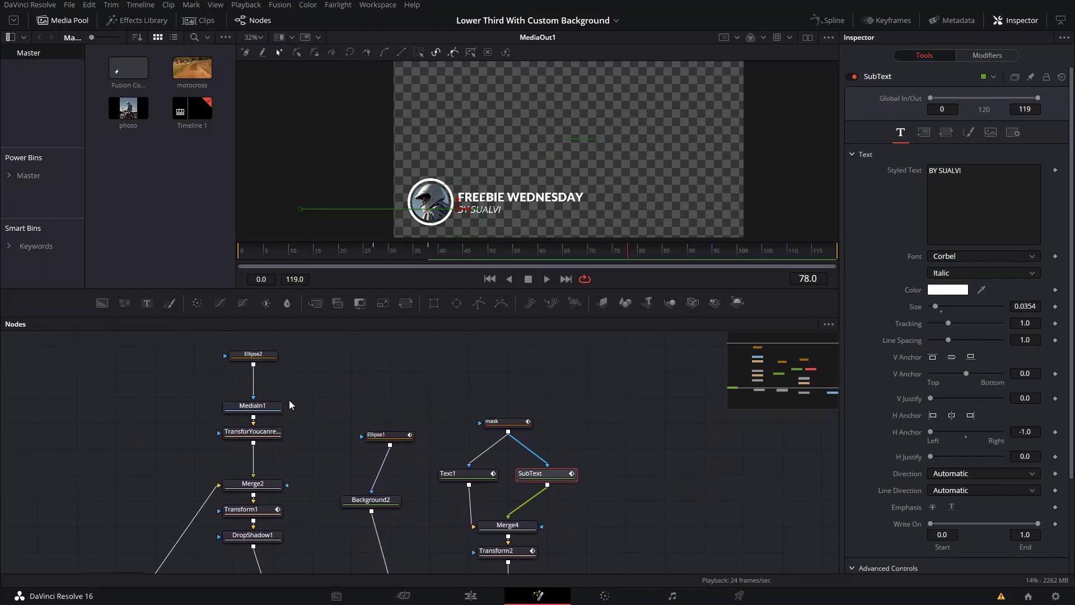
{"action": "mouse_move", "coordinate": [326, 432]}
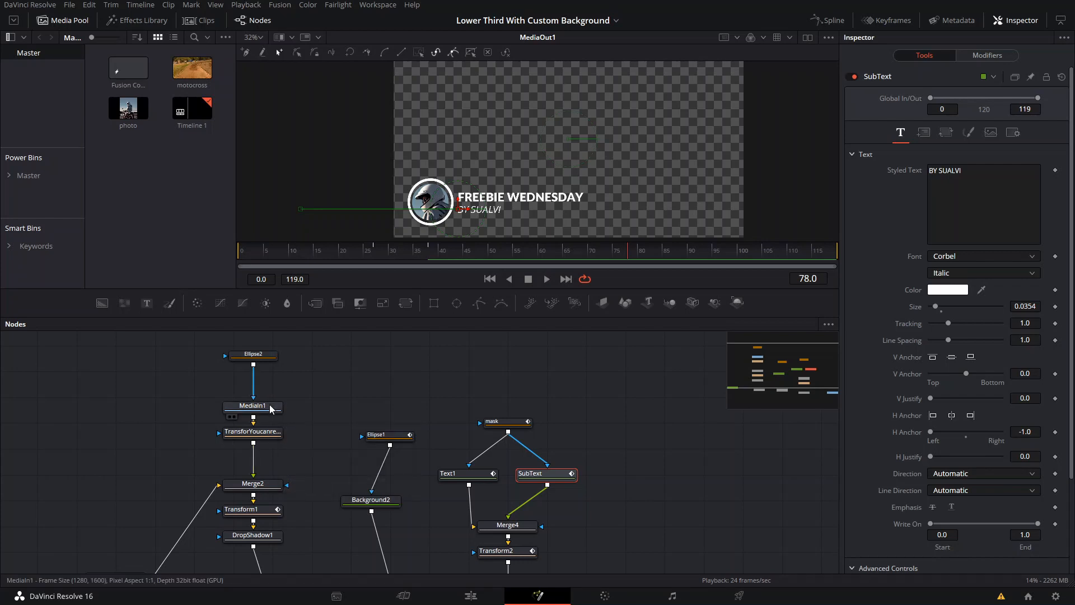
Step: Place the MediaIn2 headphones portrait into the photo chain with an Ellipse2 circular mask
{"action": "left_click", "coordinate": [253, 405]}
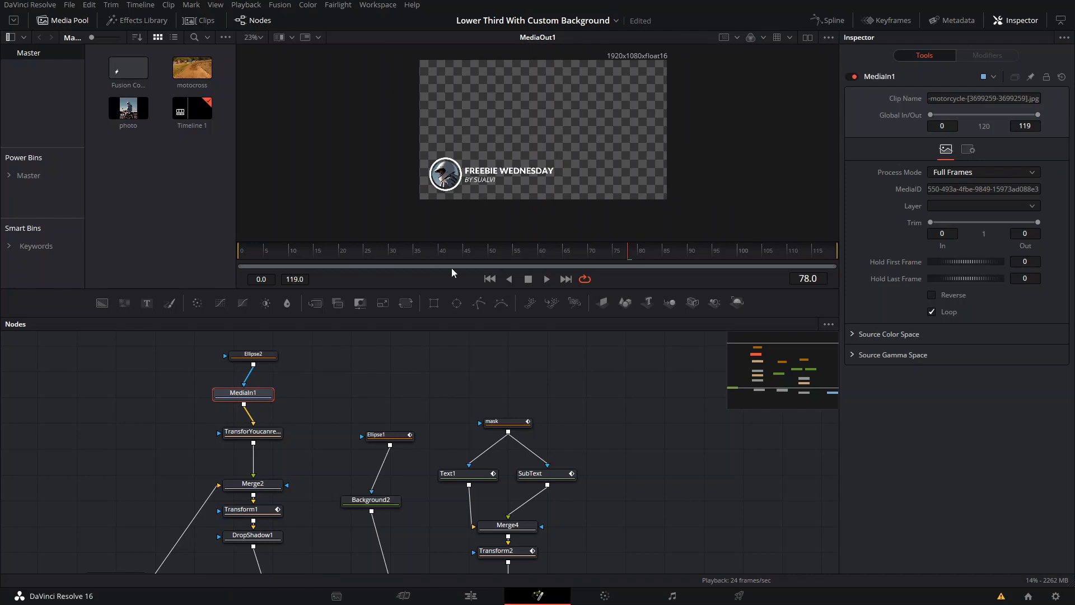
{"action": "mouse_move", "coordinate": [211, 268]}
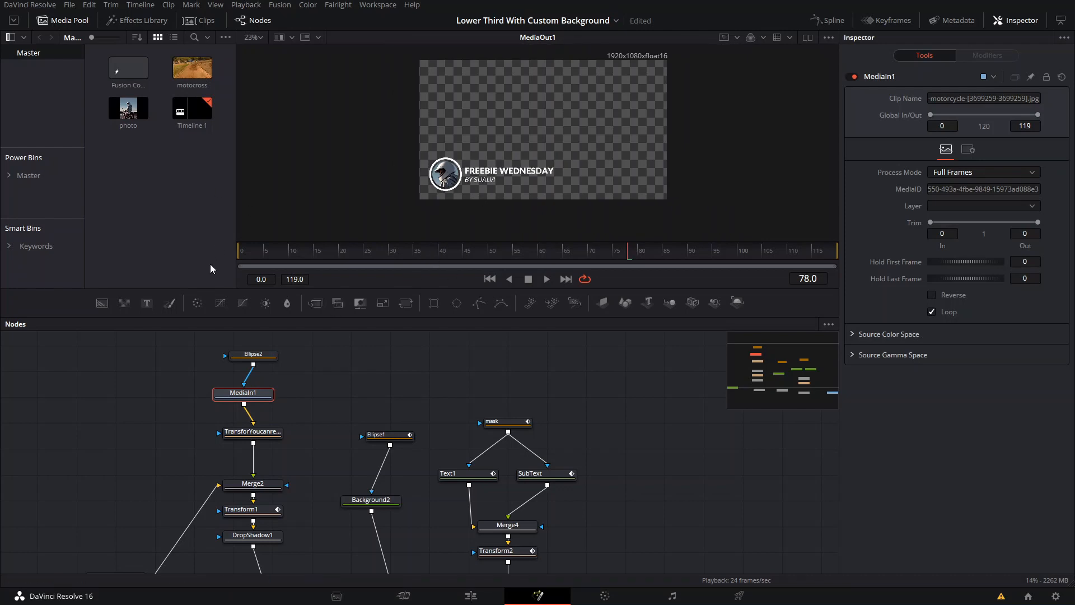
{"action": "mouse_move", "coordinate": [162, 239]}
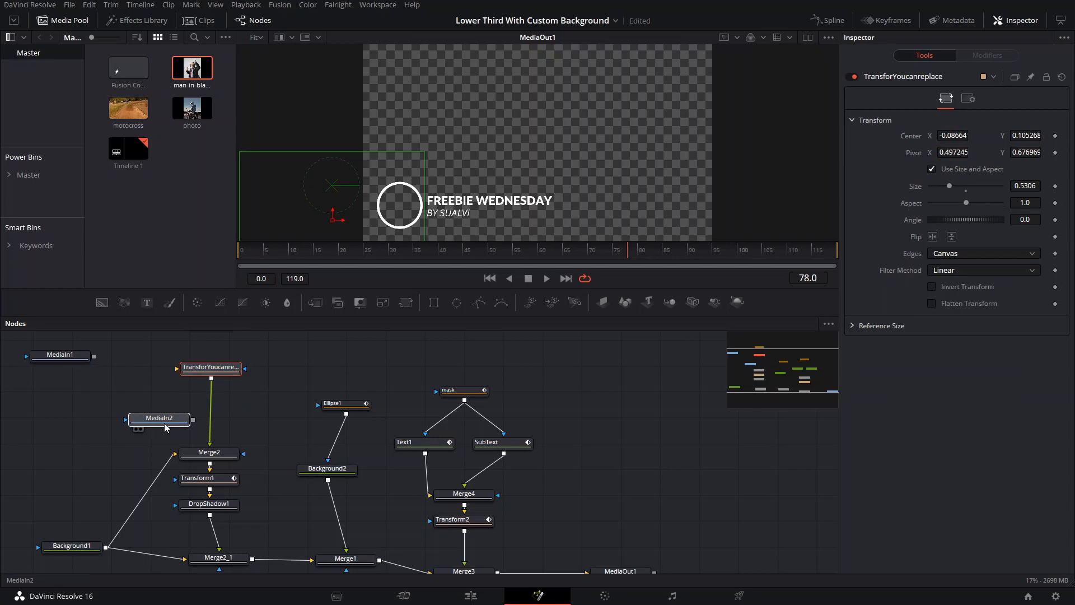
{"action": "left_click", "coordinate": [159, 419]}
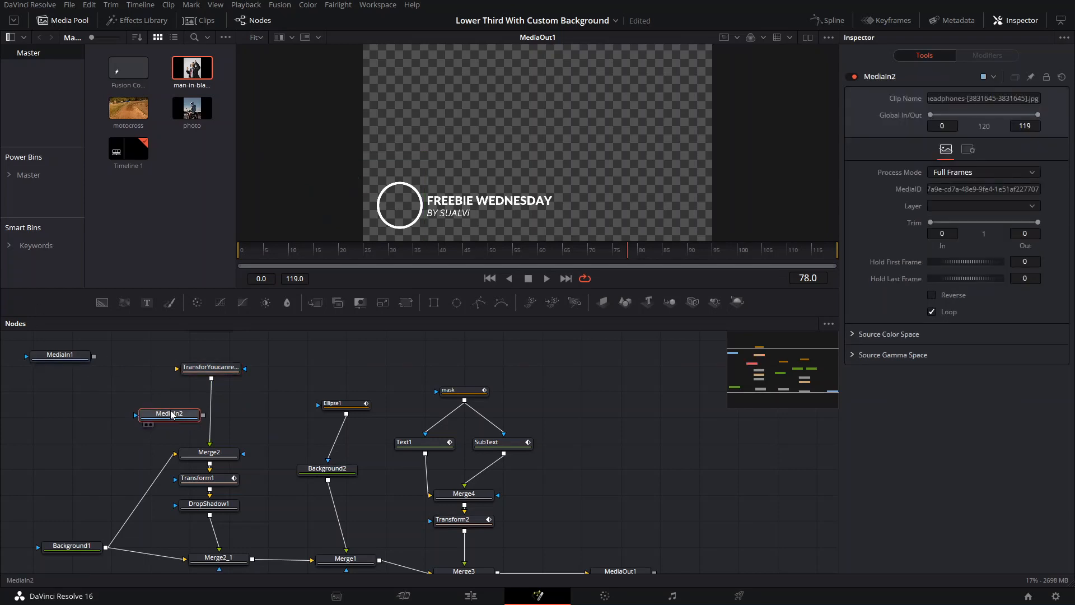
{"action": "mouse_move", "coordinate": [170, 413]}
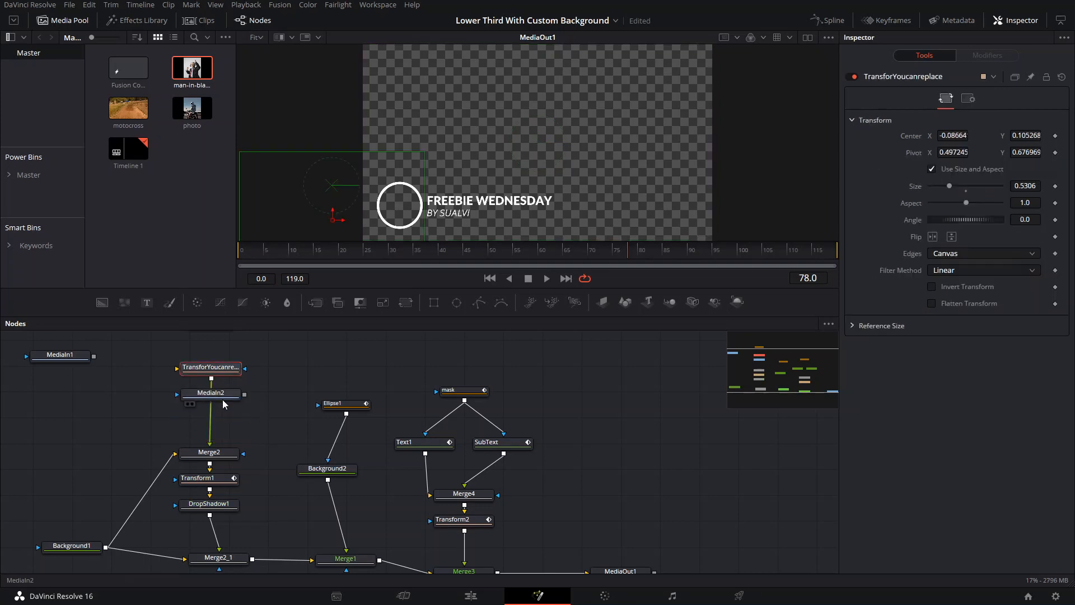
{"action": "left_click", "coordinate": [208, 404]}
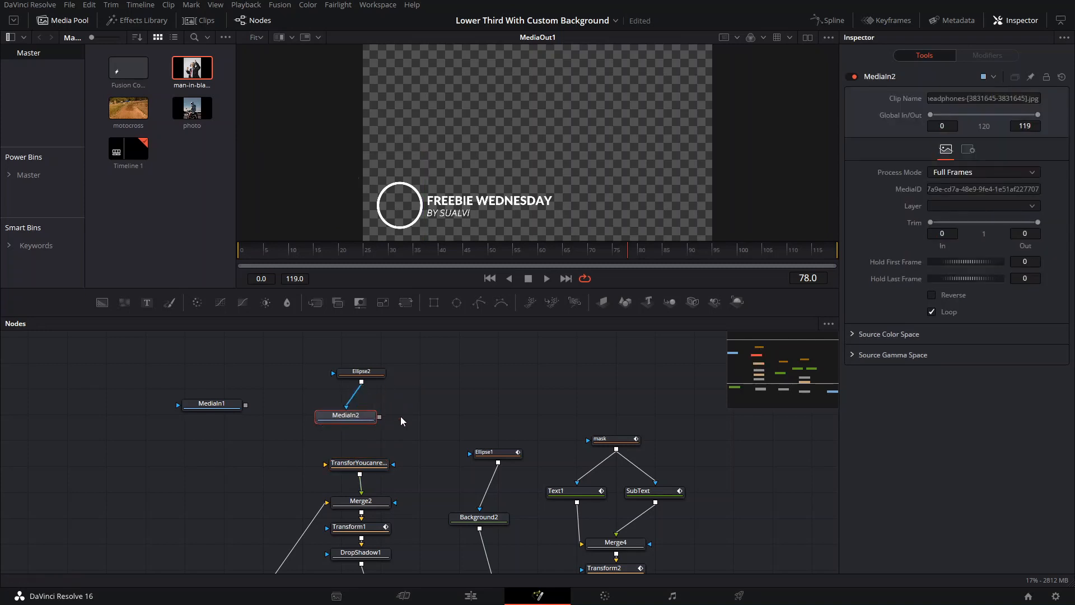
{"action": "mouse_move", "coordinate": [807, 37]}
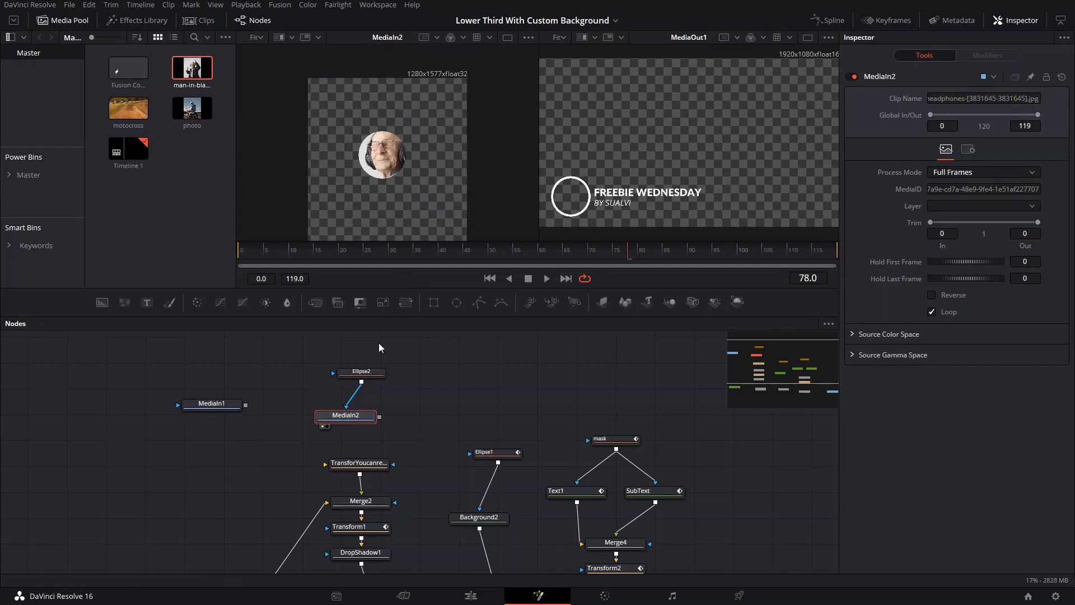
Step: Feed MediaIn2 into TransforYoucanreplace and adjust Ellipse2 so the portrait fills the ring
{"action": "left_click", "coordinate": [360, 370]}
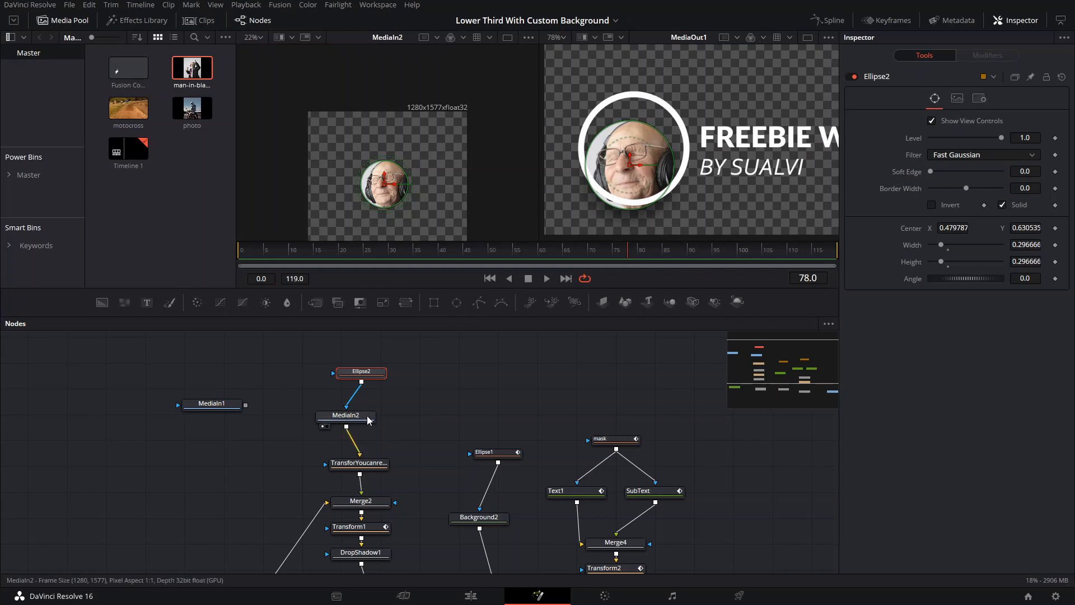
{"action": "left_click", "coordinate": [357, 462]}
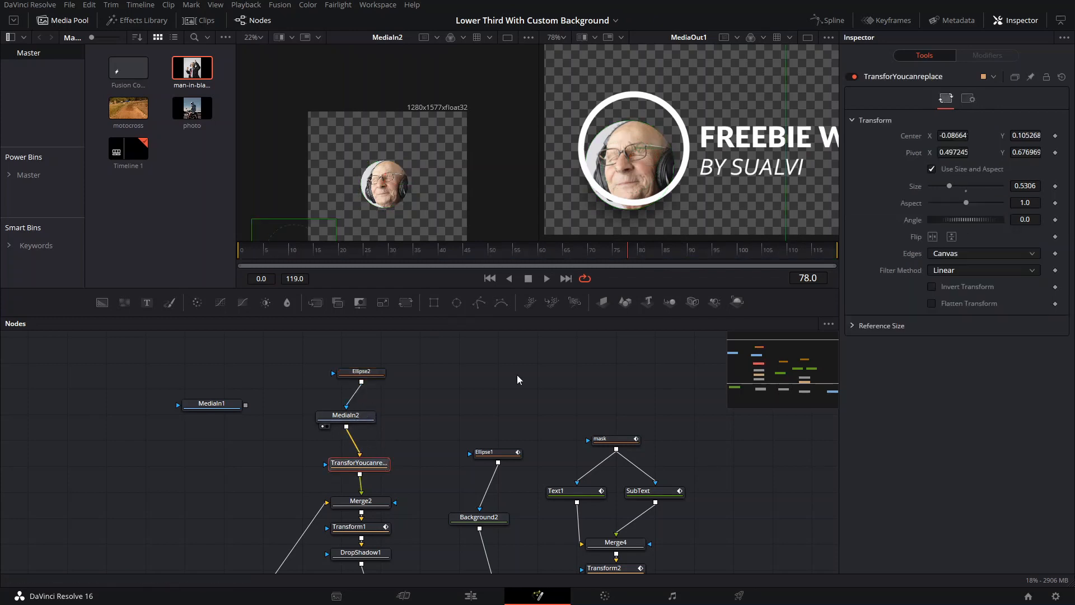
{"action": "mouse_move", "coordinate": [507, 149]}
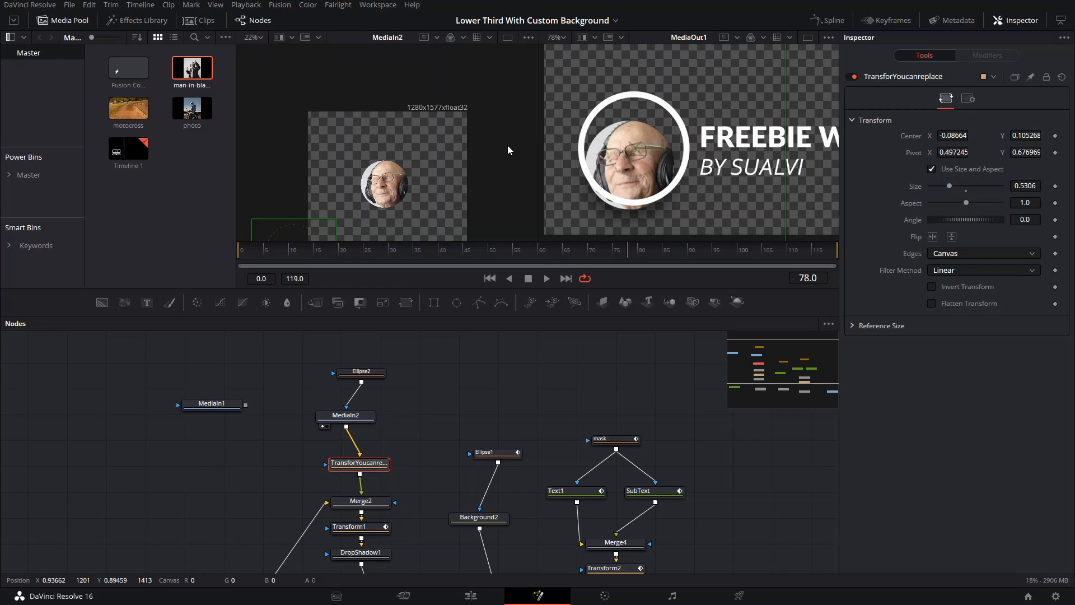
{"action": "mouse_move", "coordinate": [563, 178]}
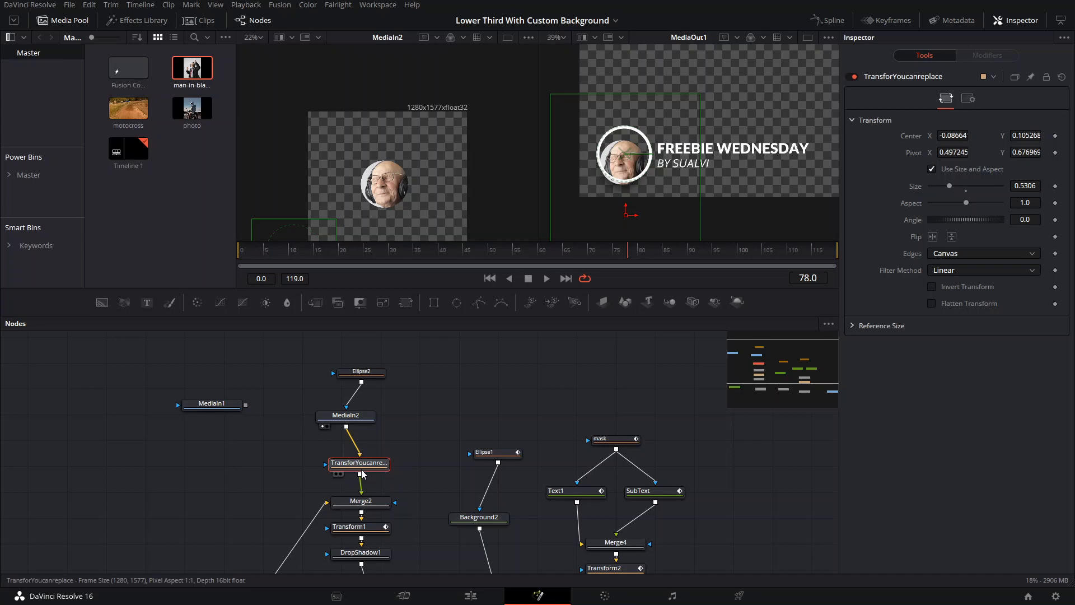
Step: Move the TransforYoucanreplace center to Y≈0.129, keeping the node's name unchanged
{"action": "double_click", "coordinate": [359, 463]}
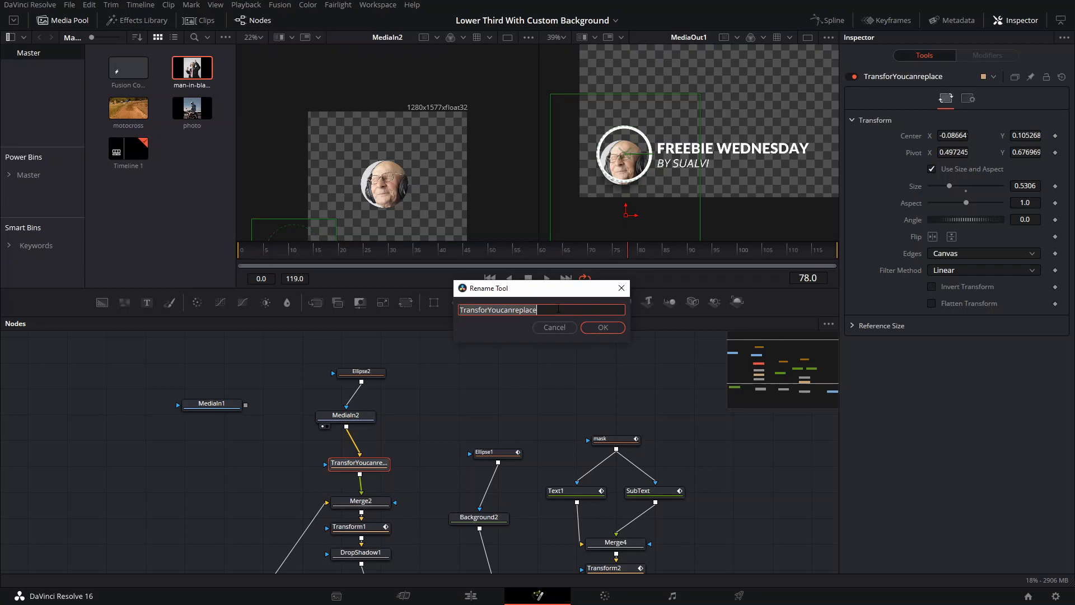
{"action": "left_click", "coordinate": [602, 327]}
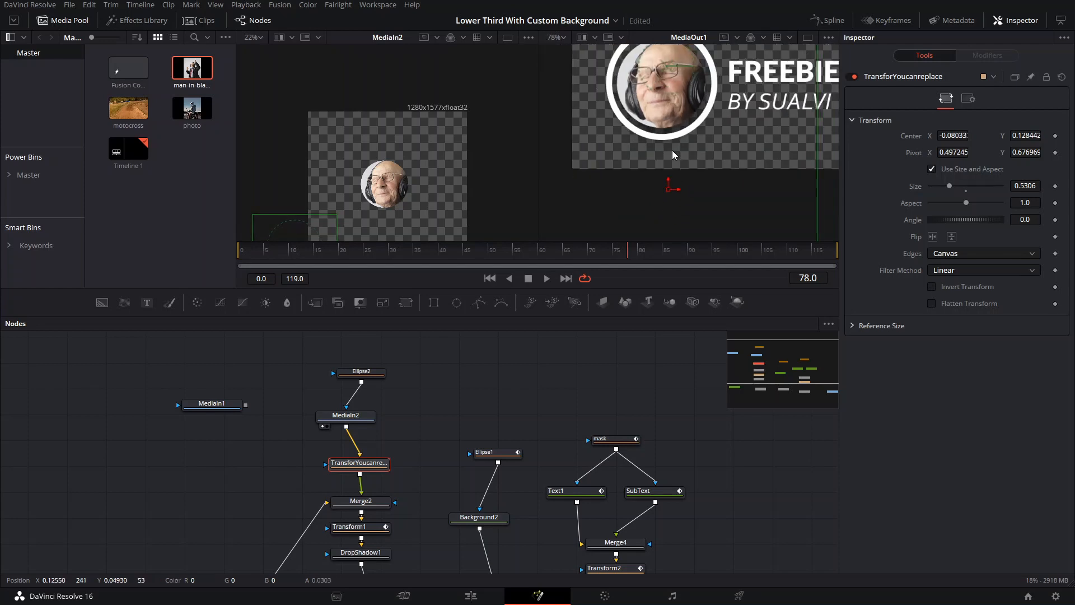
{"action": "left_click", "coordinate": [496, 452]}
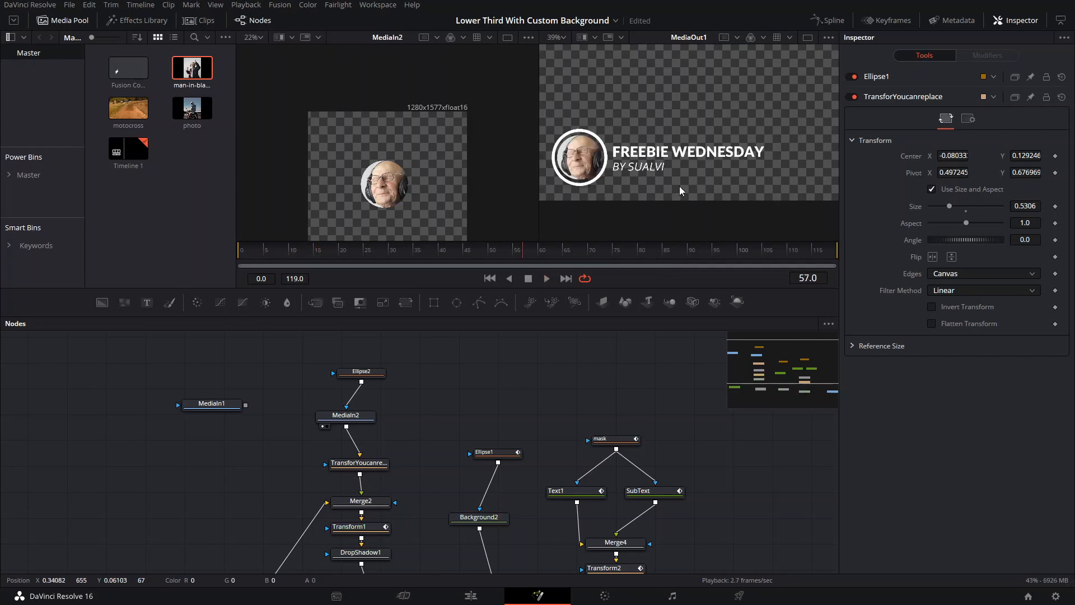
{"action": "left_click", "coordinate": [322, 248]}
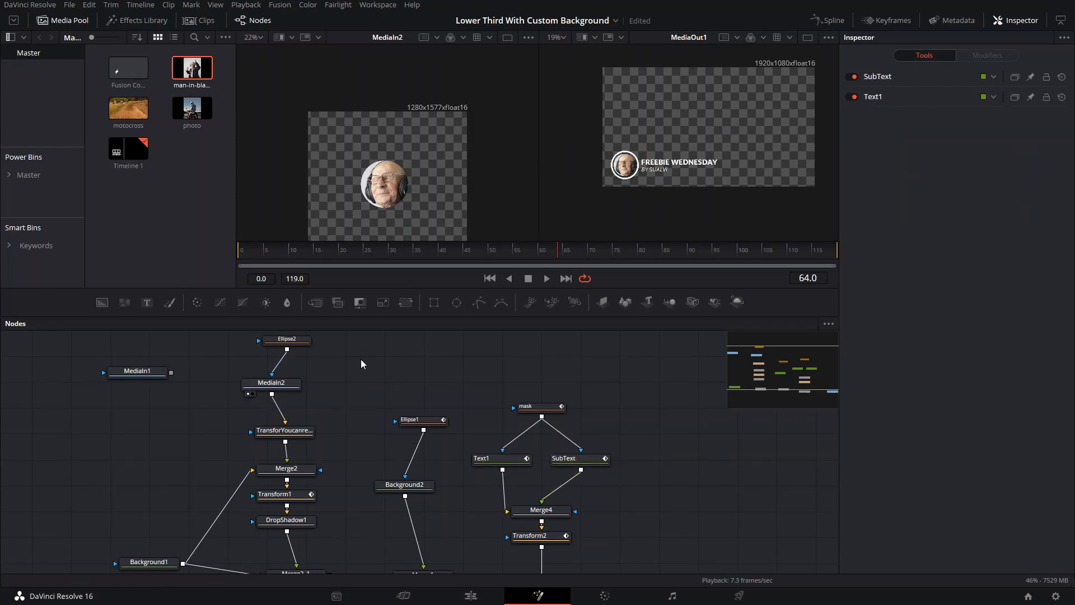
{"action": "mouse_move", "coordinate": [318, 396]}
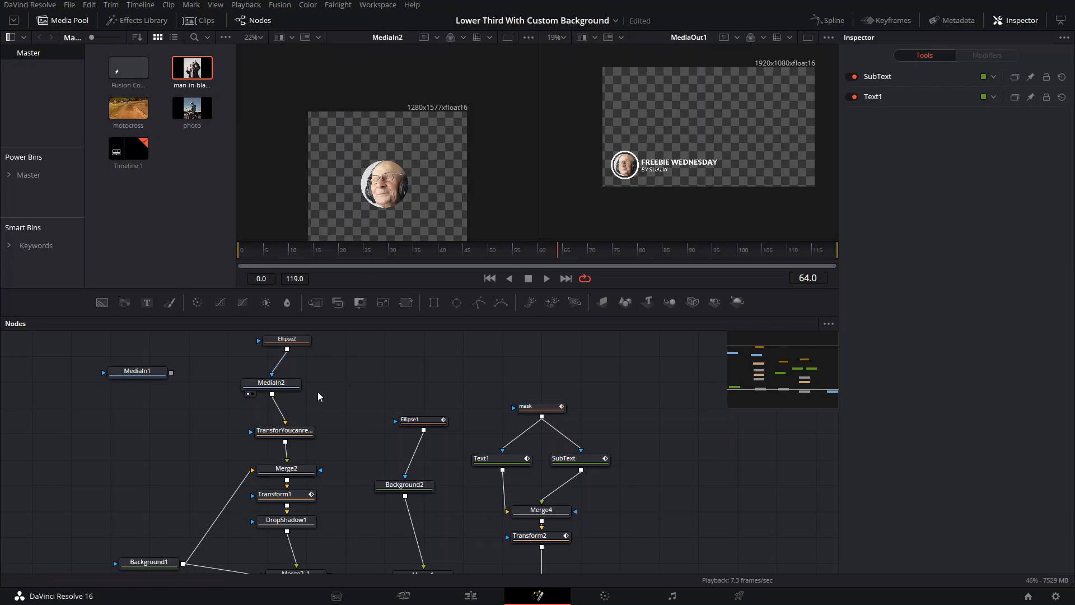
{"action": "mouse_move", "coordinate": [646, 413]}
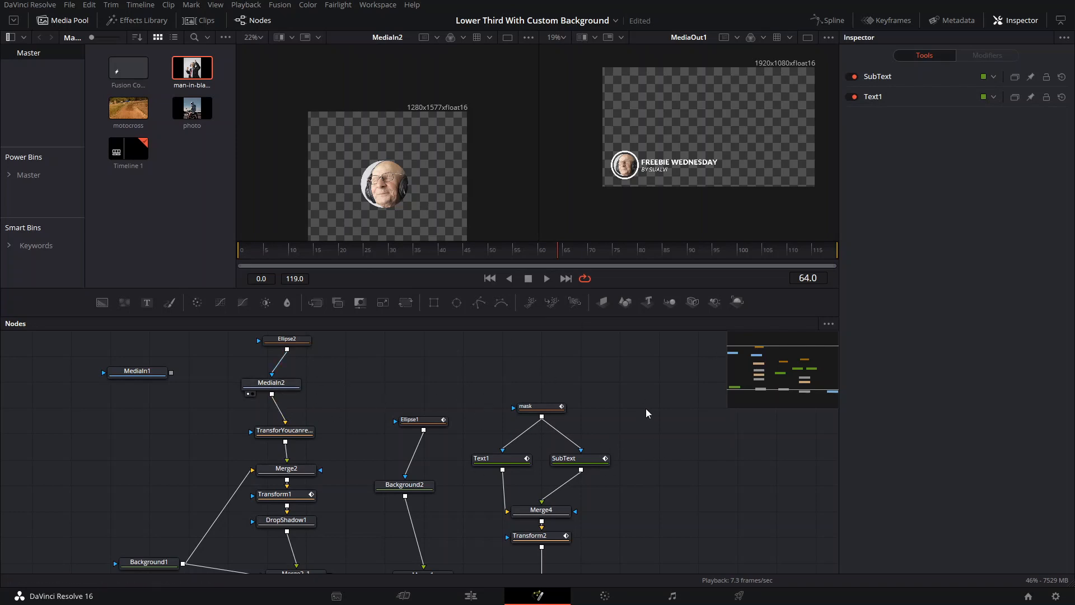
{"action": "mouse_move", "coordinate": [694, 205]}
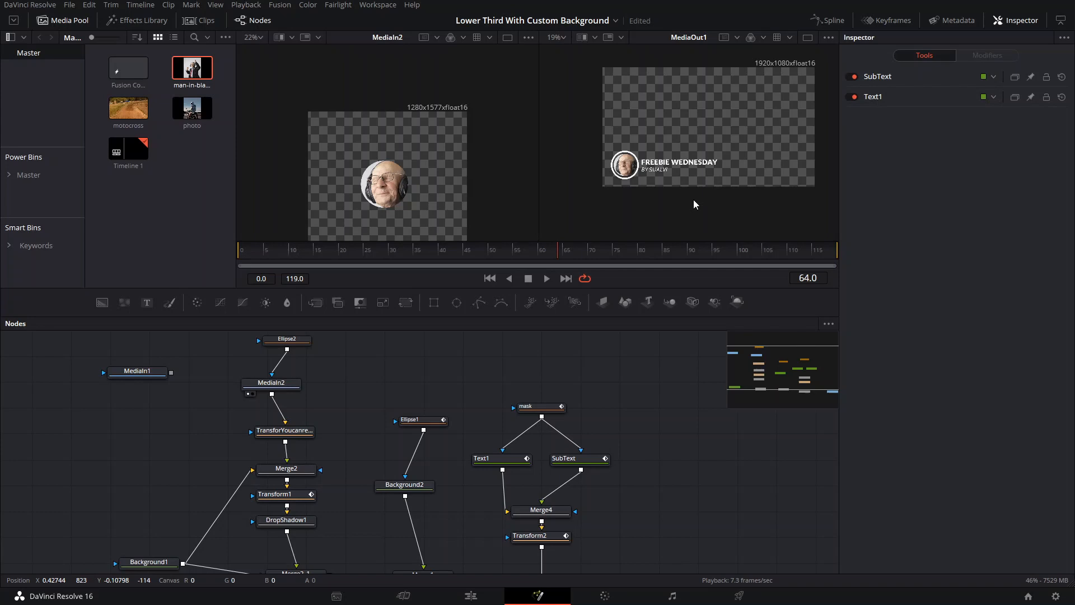
{"action": "mouse_move", "coordinate": [495, 196]}
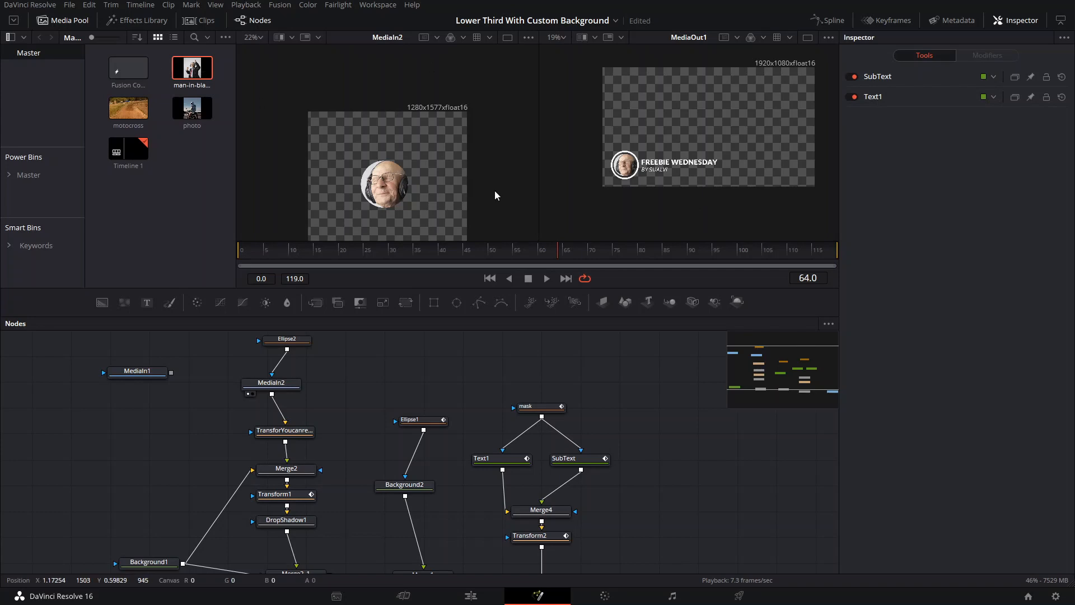
{"action": "mouse_move", "coordinate": [482, 316]}
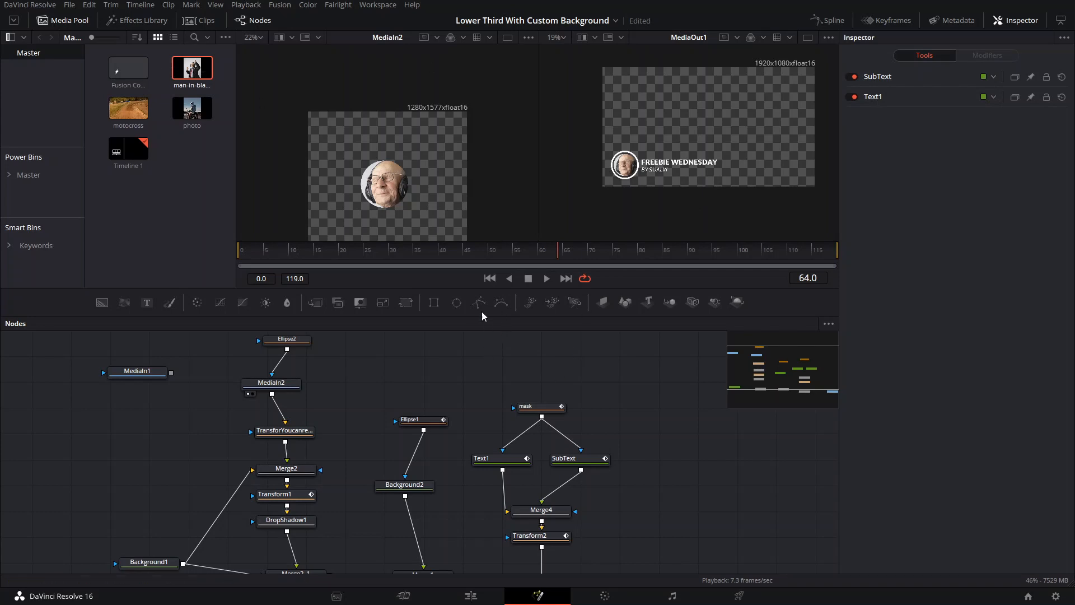